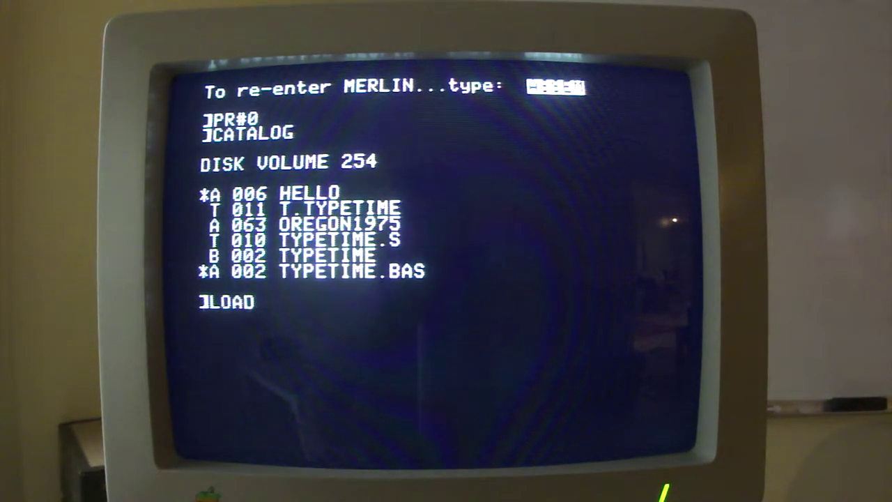
# Load the OREGON1975 program from disk and list its opening remark lines through line 20.
pyautogui.write('OREGON')
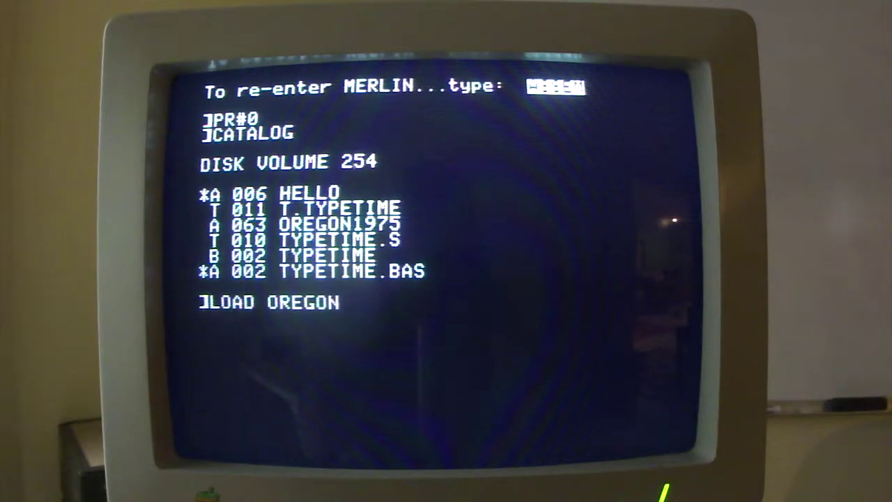
pyautogui.write('1975')
pyautogui.write('L 21,40')
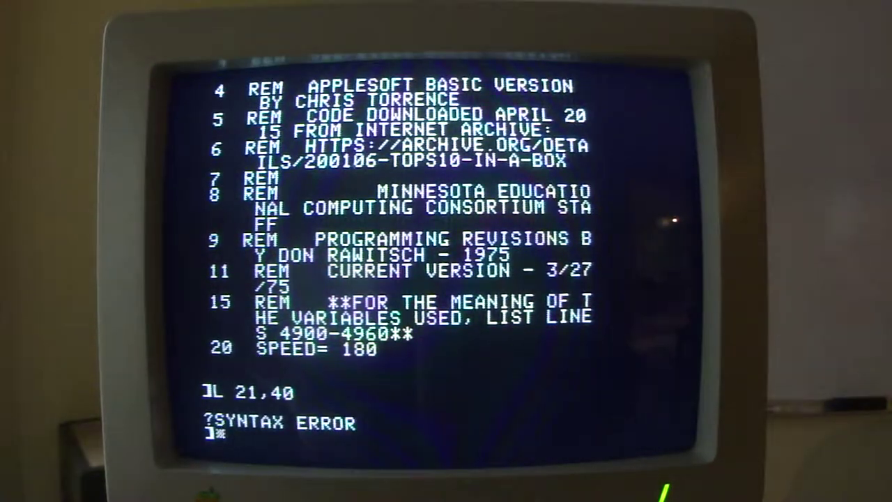
# List lines 21-40, run the game, and page through the instructions to GOOD LUCK!!!
pyautogui.write('LIST 21,40')
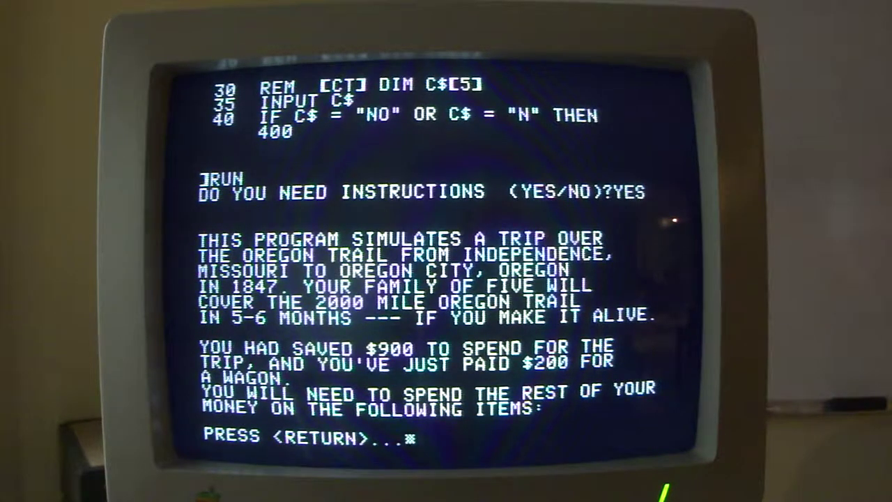
pyautogui.press('Return')
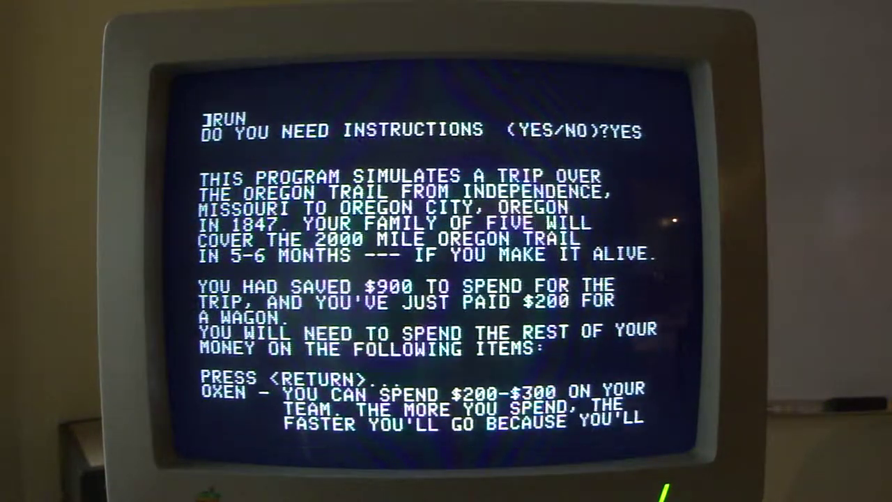
pyautogui.press('Return')
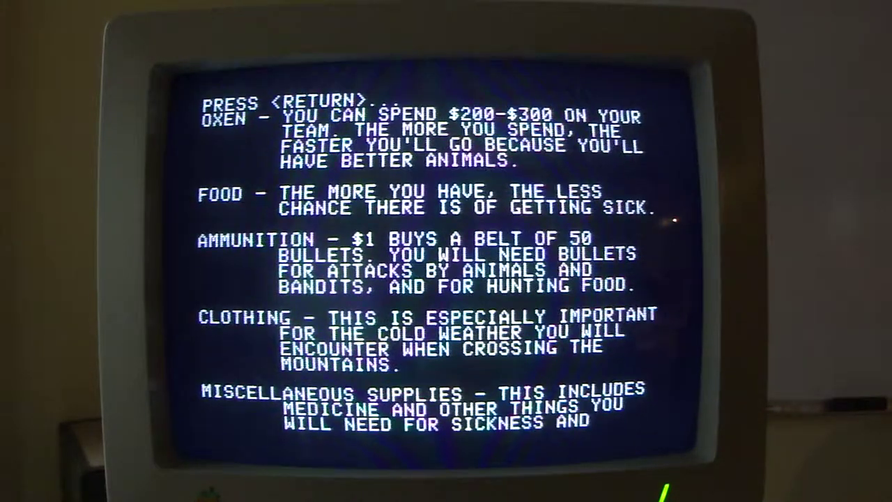
pyautogui.press('Return')
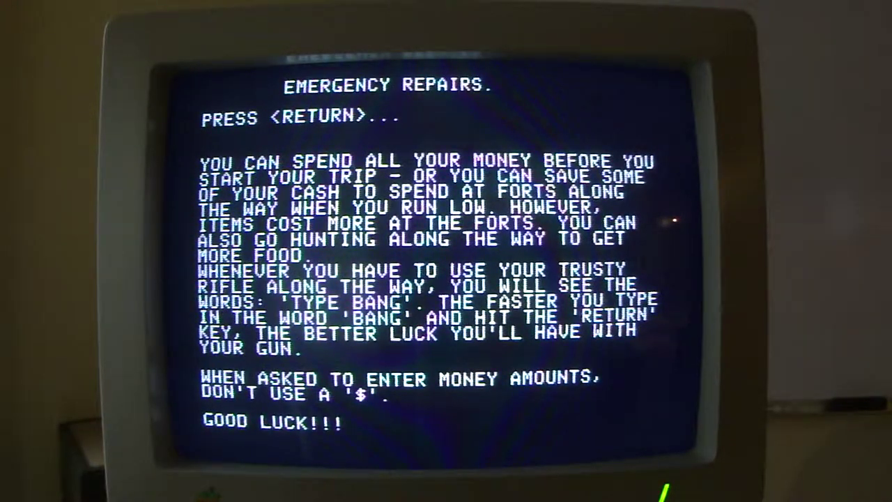
# Buy supplies leaving 250 dollars, hunt a big one, and choose 3 to eat well.
pyautogui.press('return')
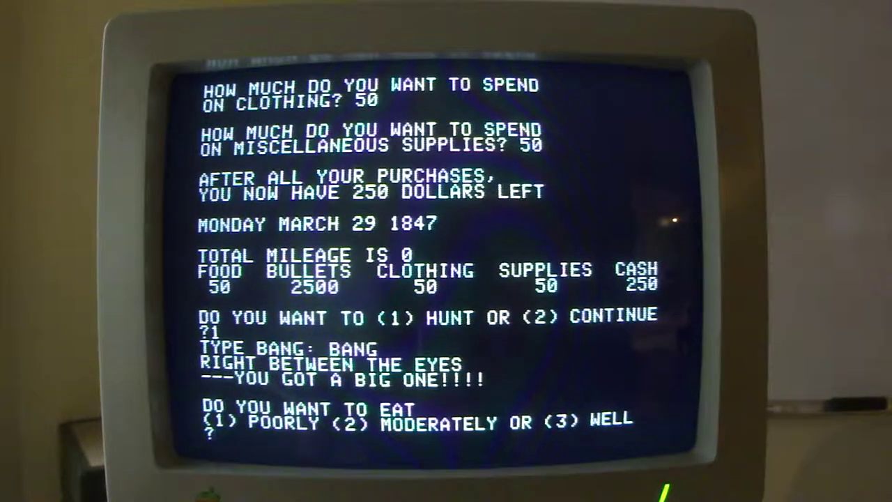
pyautogui.write('3')
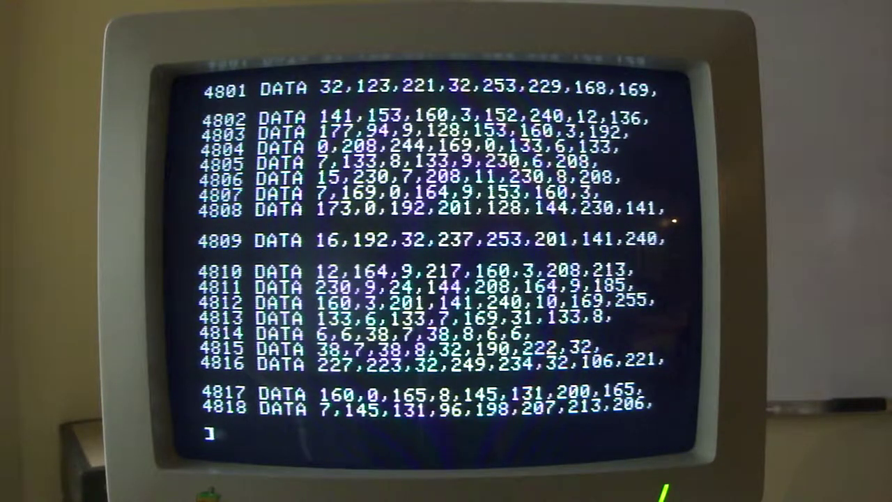
# List the timing routine's DATA lines 4801-4818 starting from line 4800.
pyautogui.write('LIST 4800')
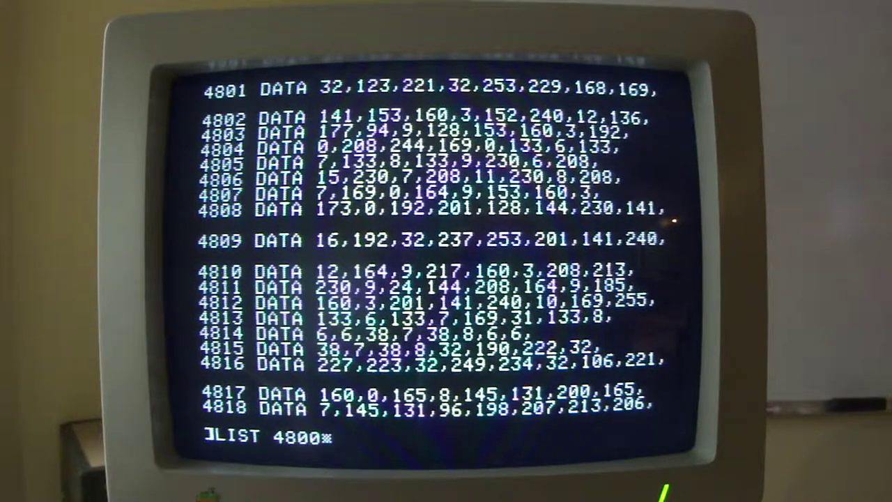
pyautogui.write(',')
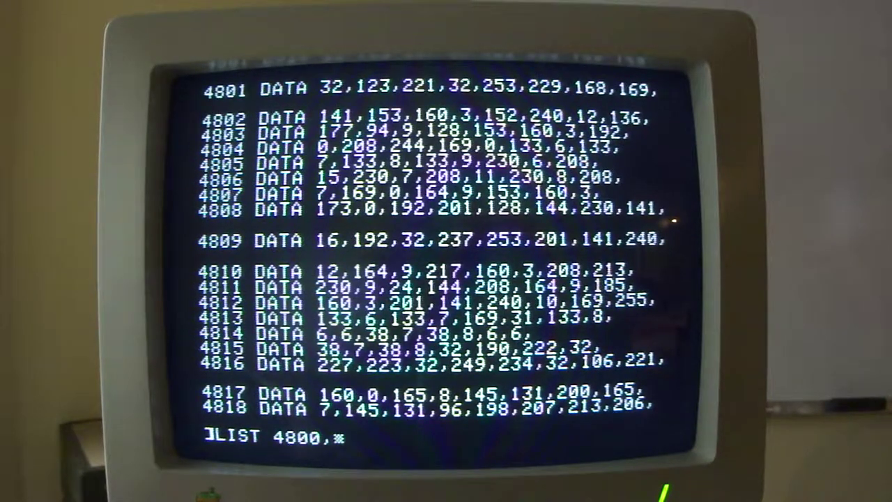